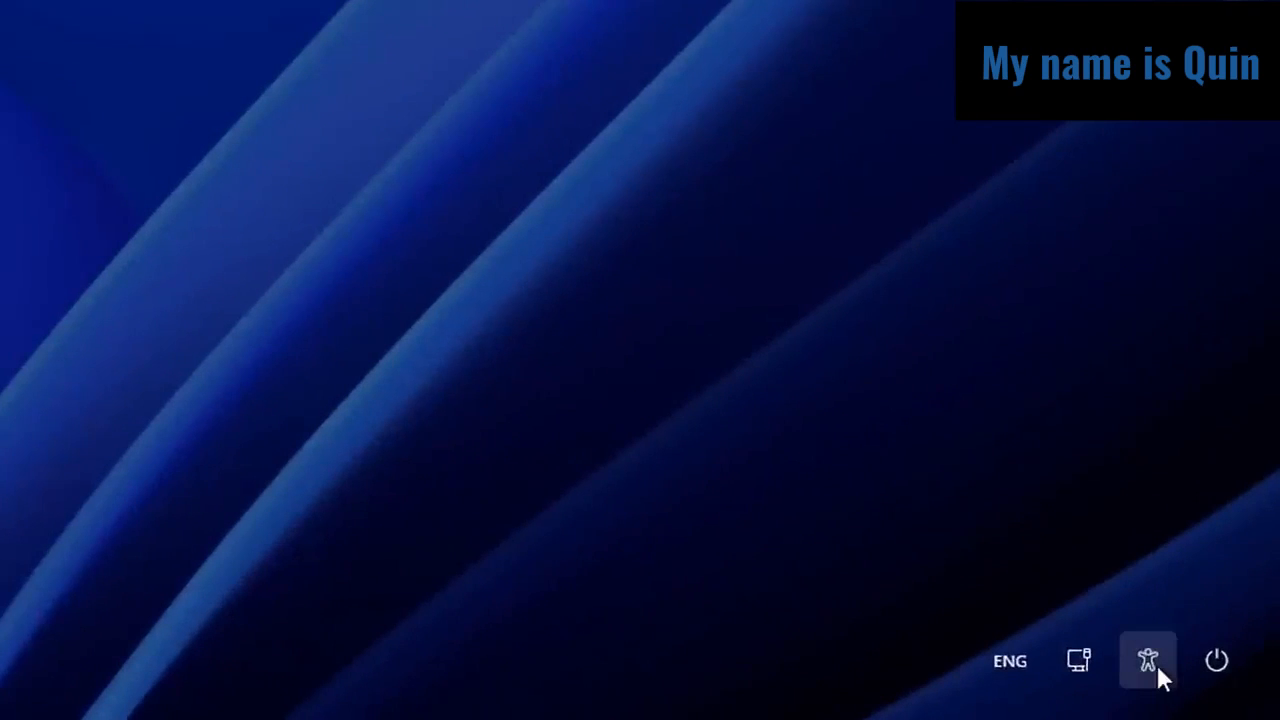
Toggle the lock-screen accessibility menu, then enter Troubleshoot and Advanced options in recovery.
click(1148, 660)
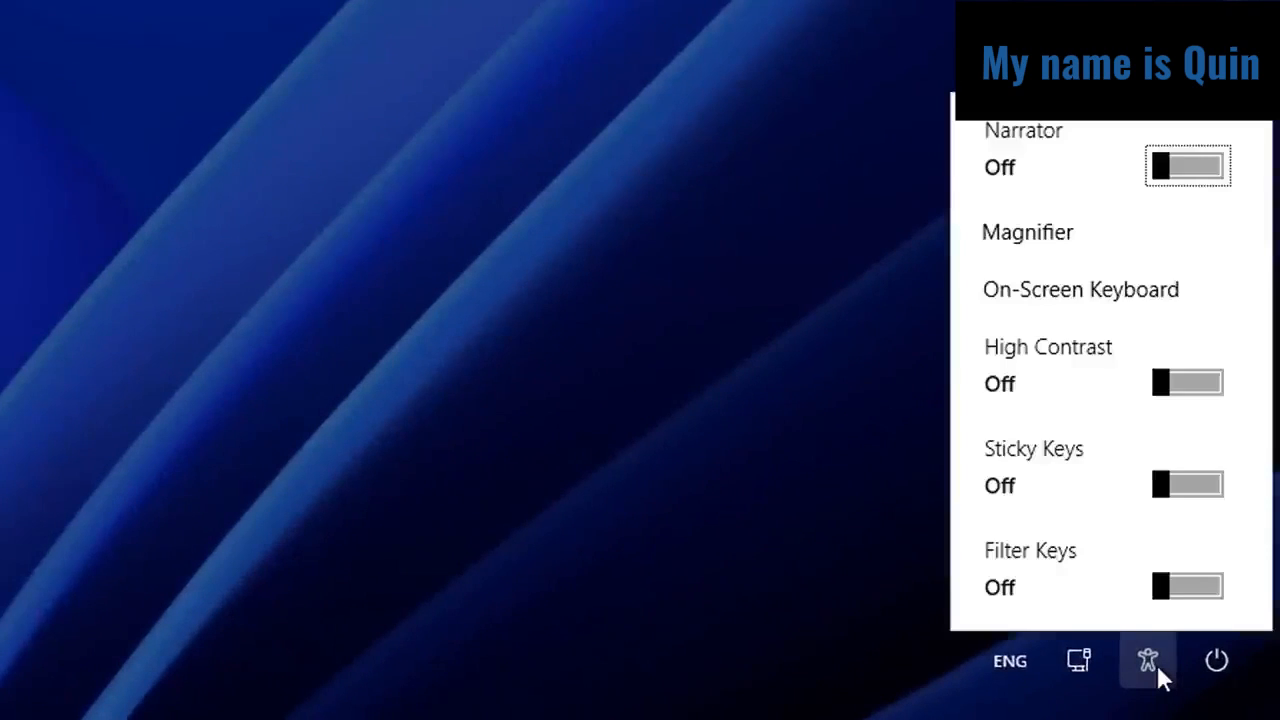
click(1146, 660)
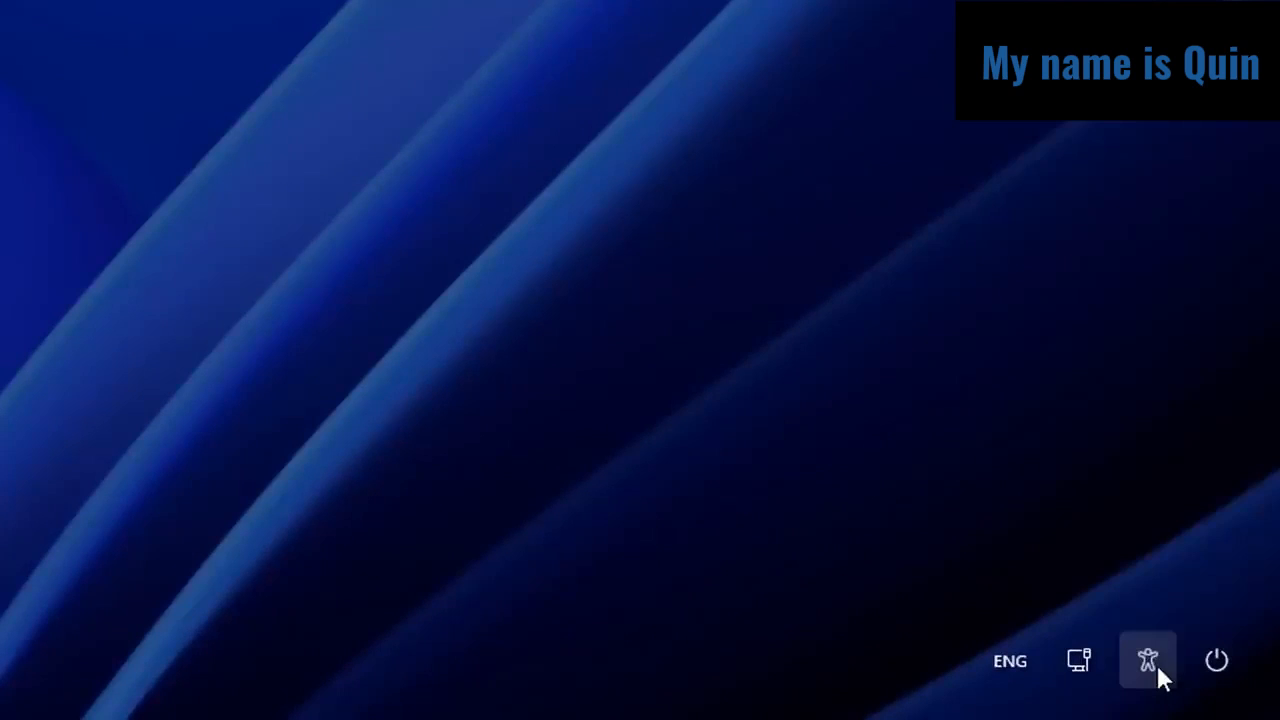
click(1148, 660)
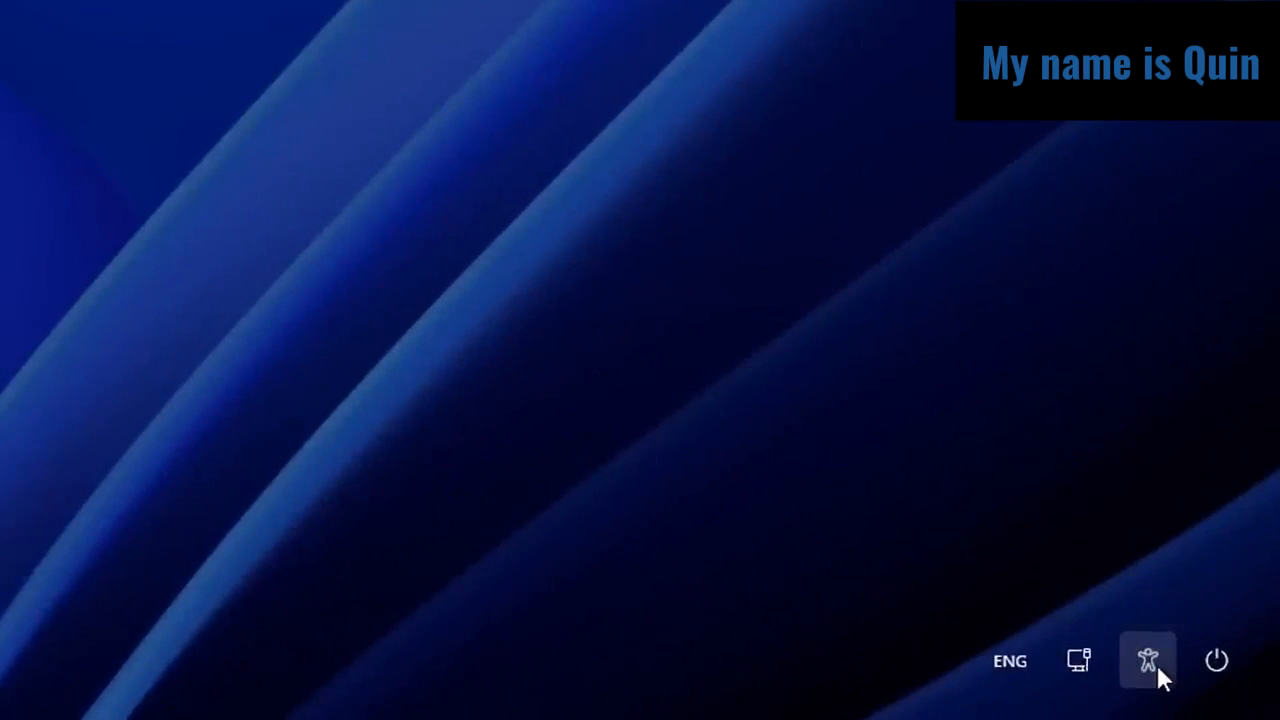
click(1148, 660)
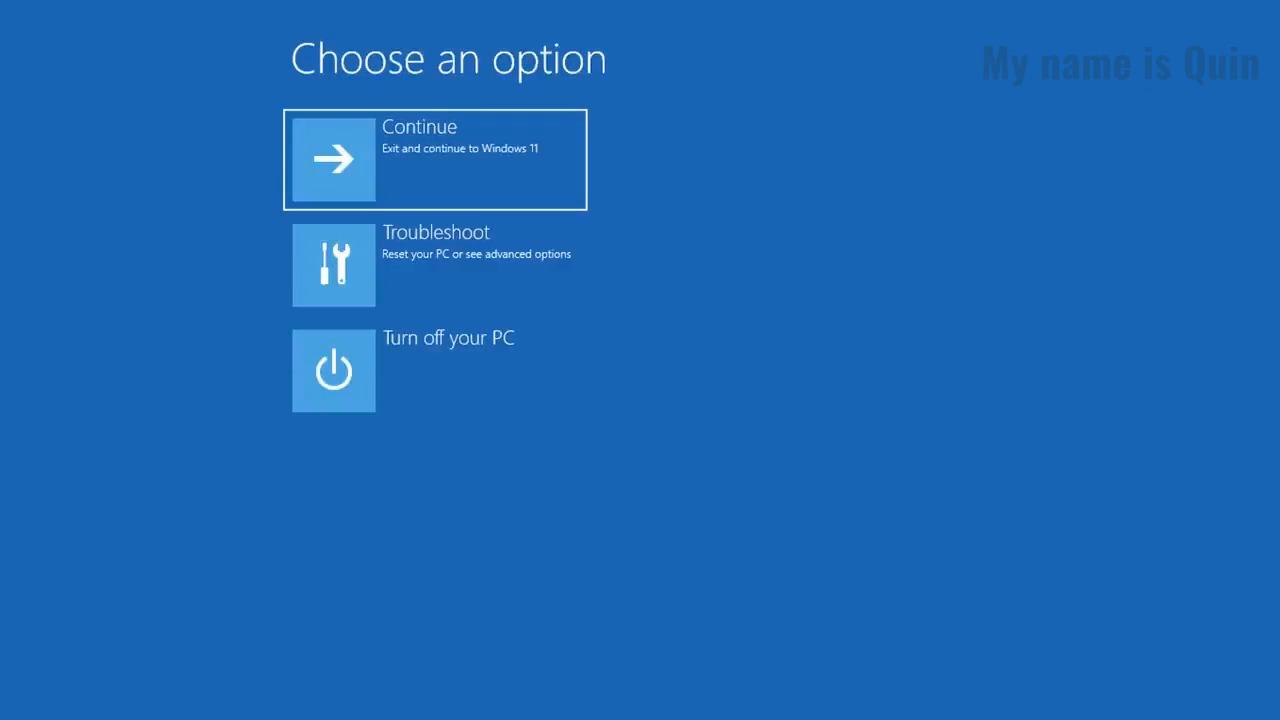
mouse_move(706, 572)
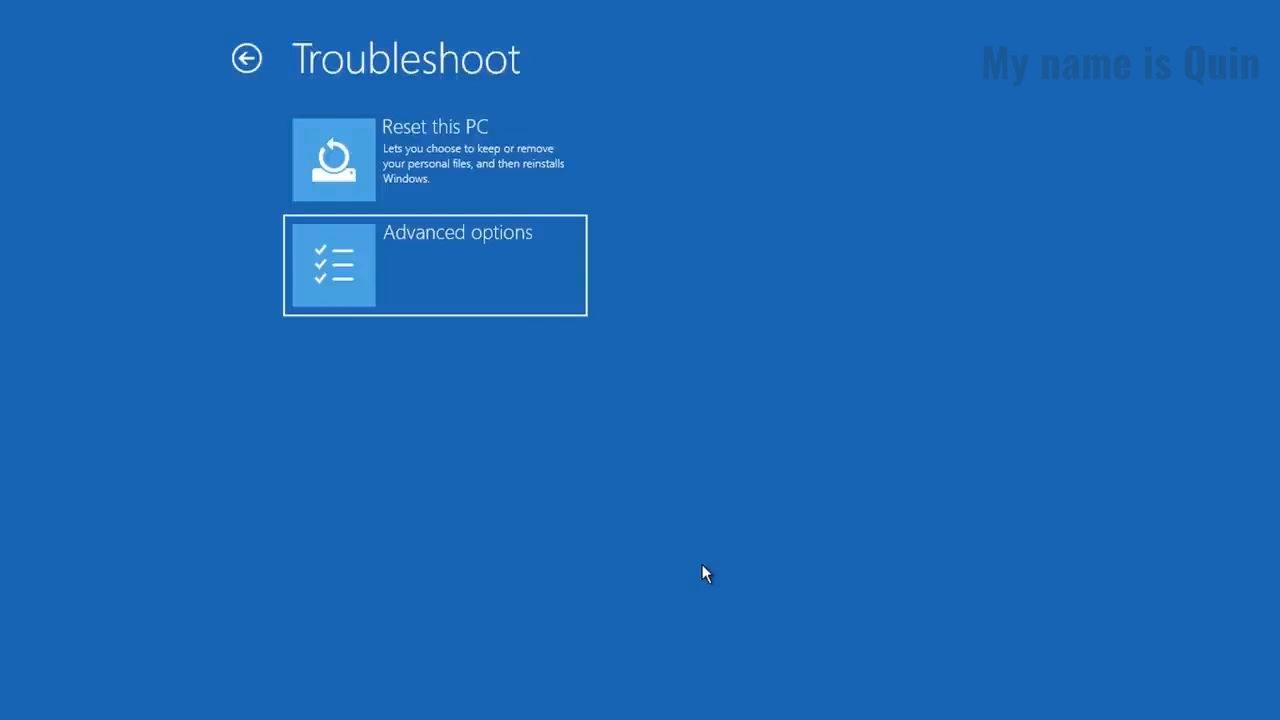
click(434, 264)
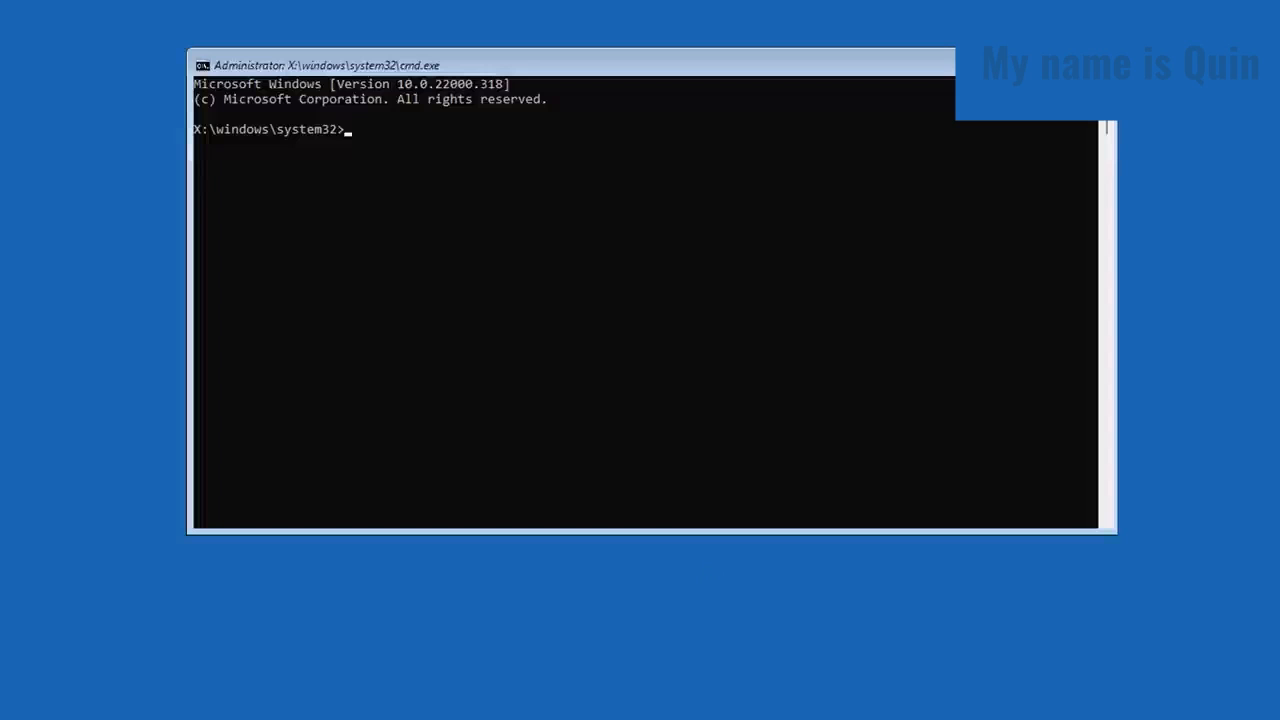
mouse_move(708, 96)
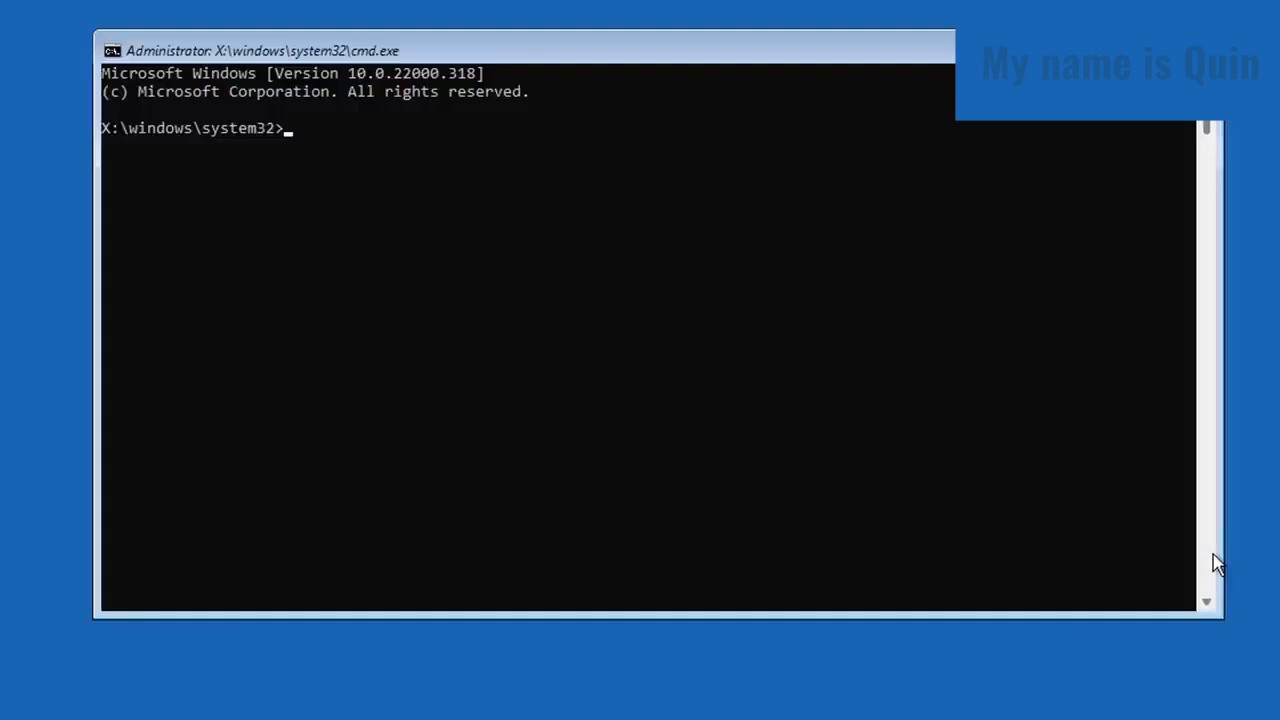
List drive C (empty System Reserved) and drive D, which holds the Windows folders.
text(c:)
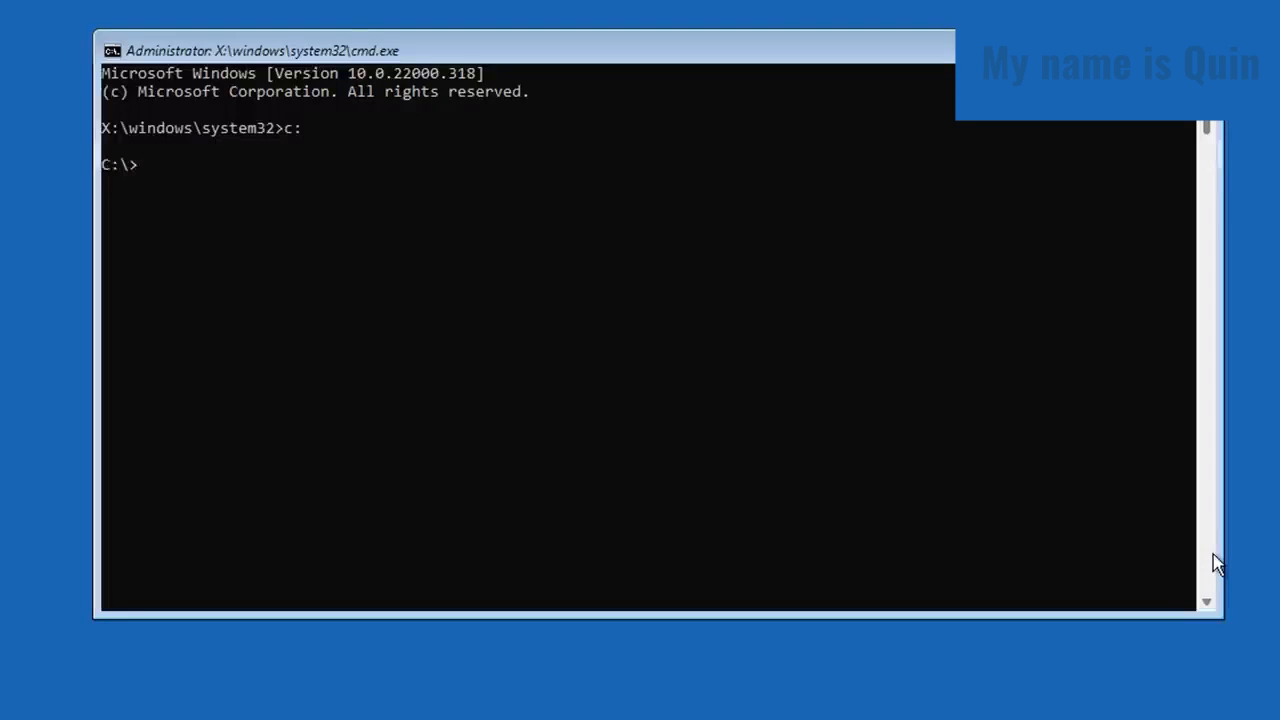
text(dir)
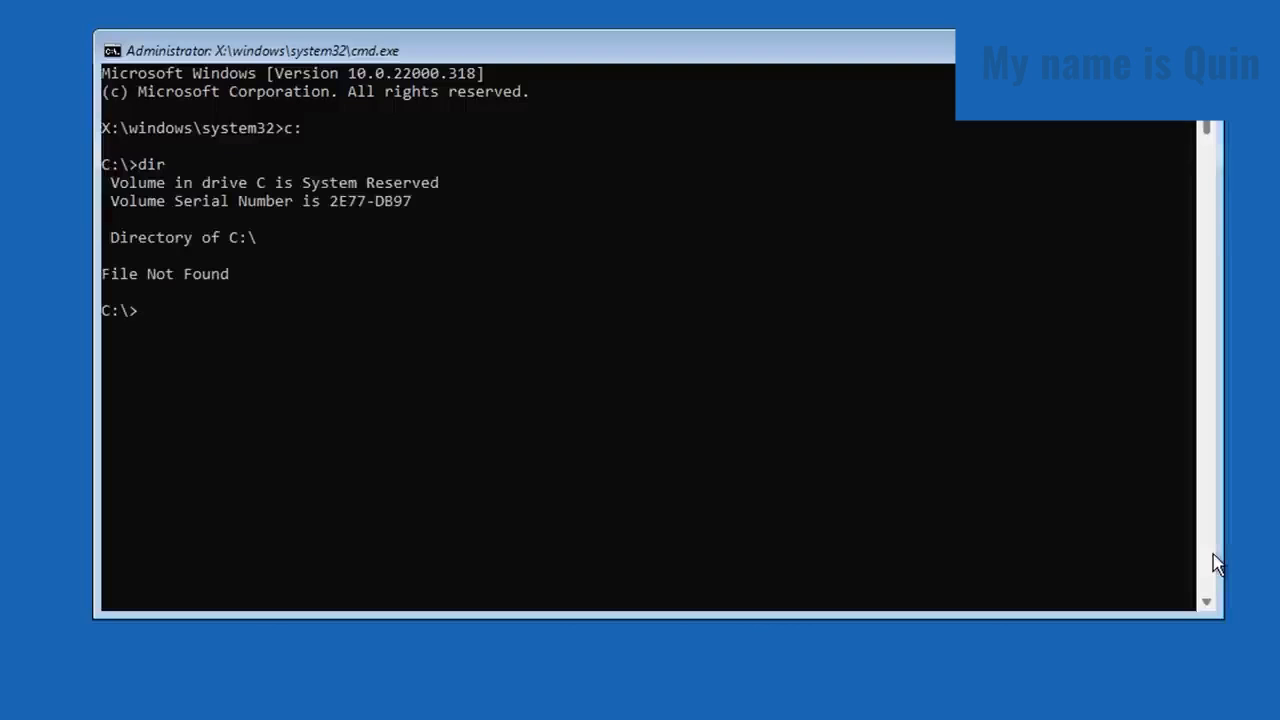
text(d:)
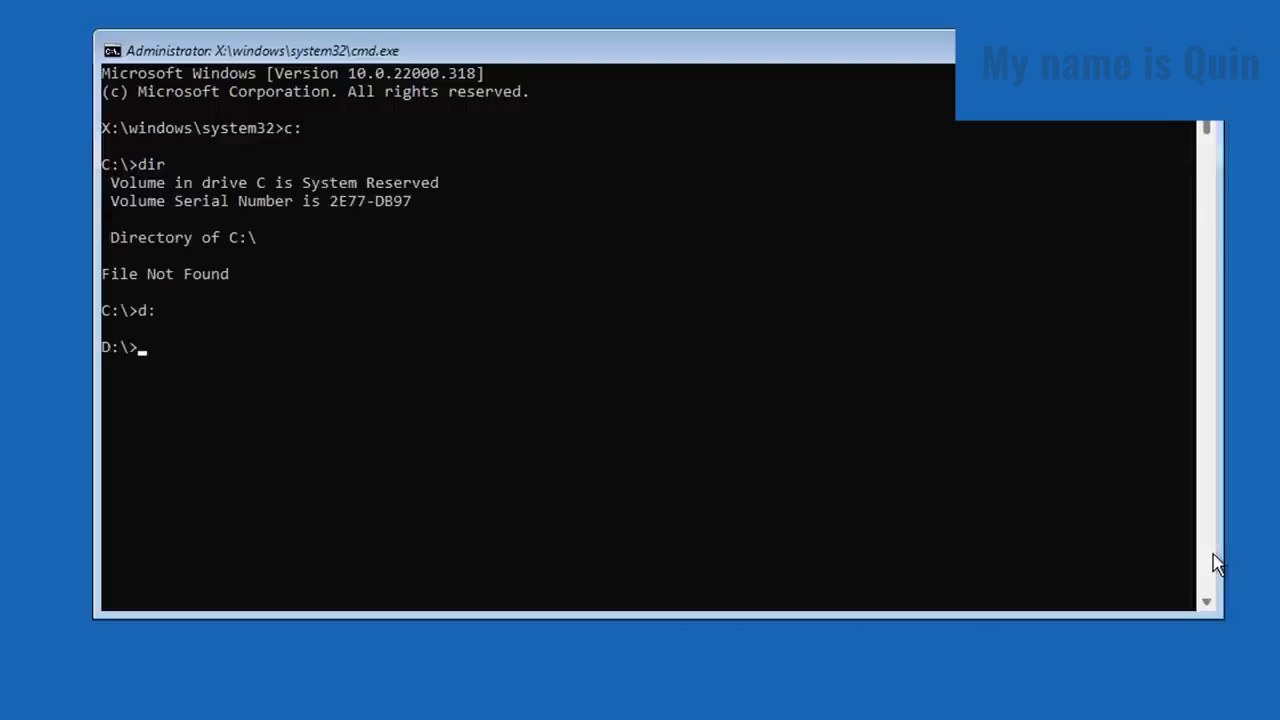
text(dir)
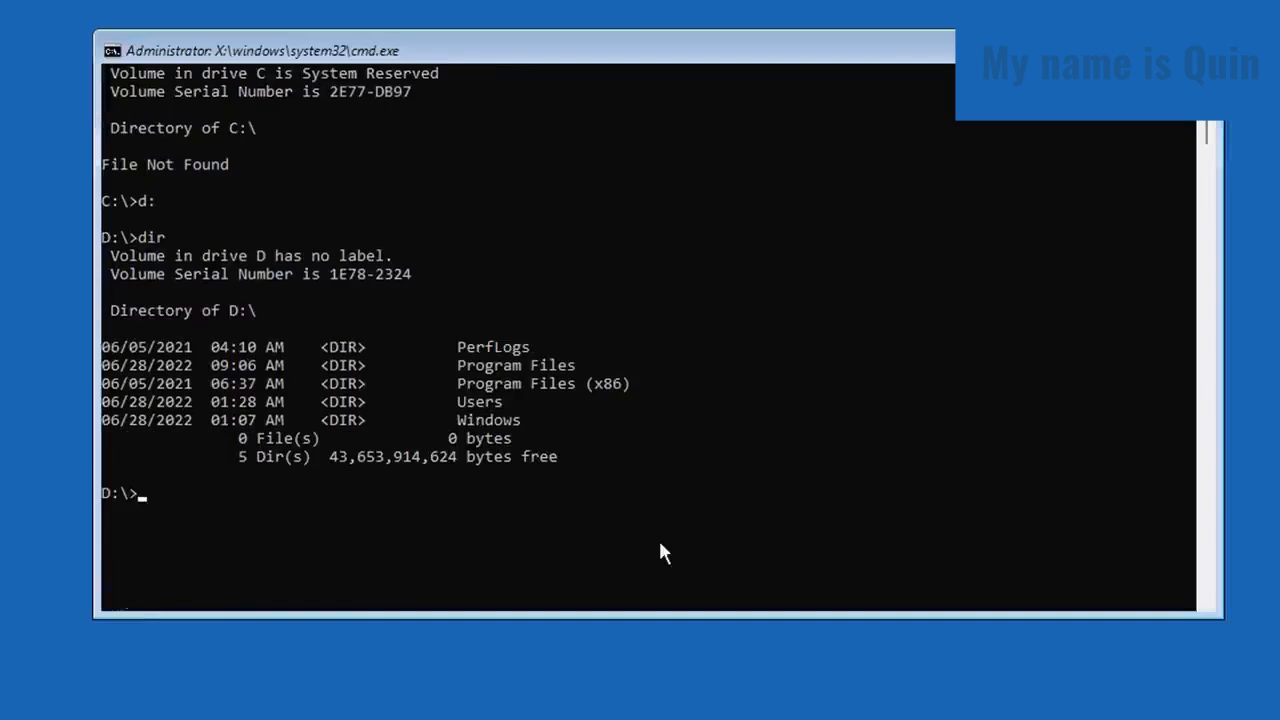
mouse_move(624, 554)
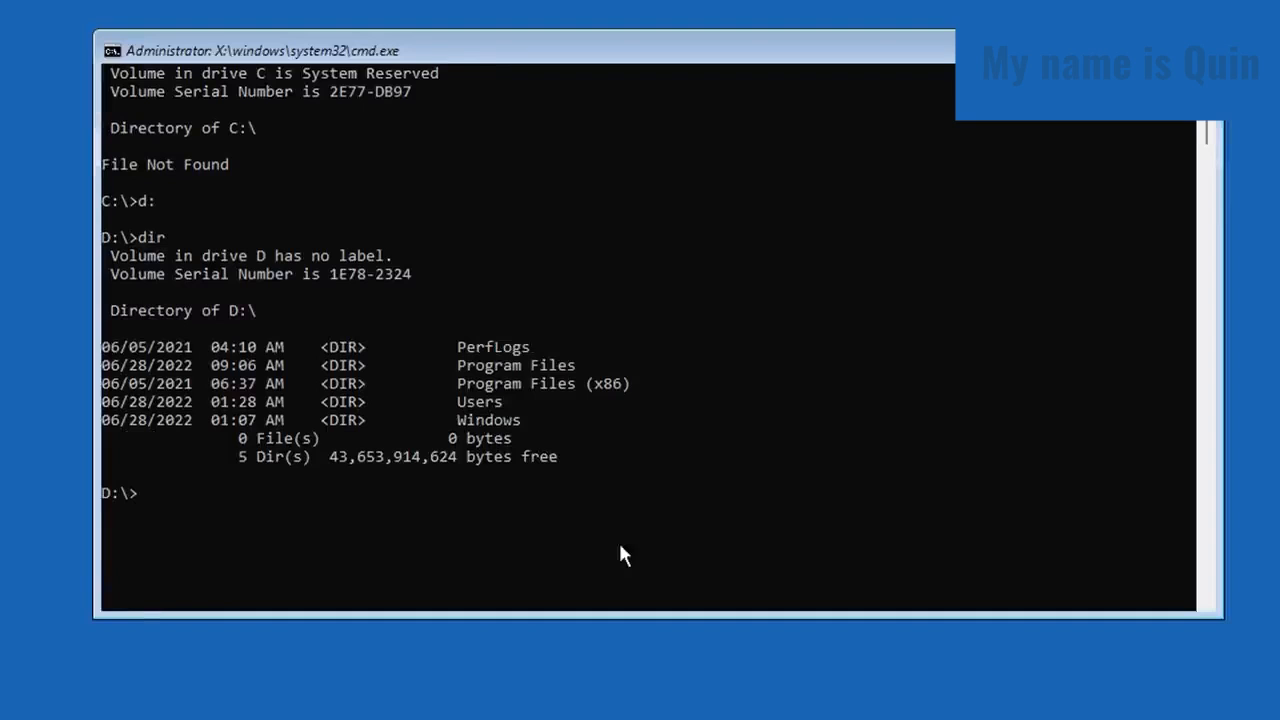
Change directory into D:\Windows and then into System32.
text(cd)
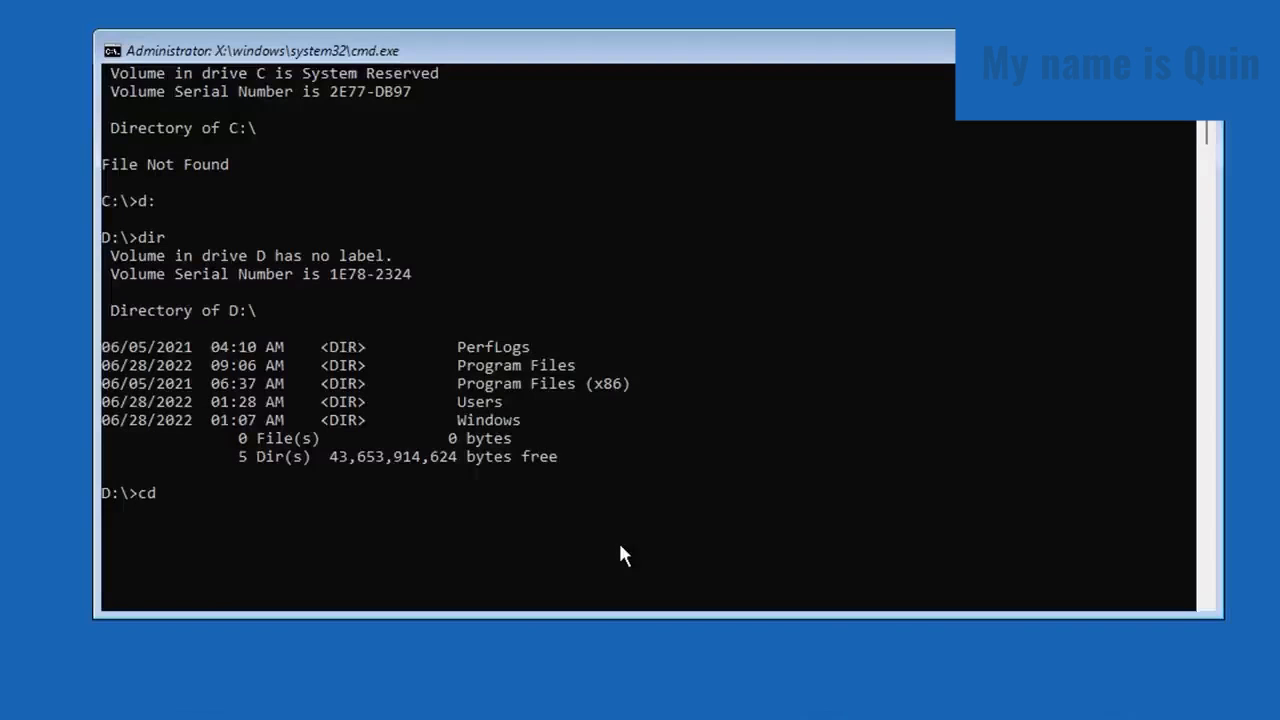
text(windows)
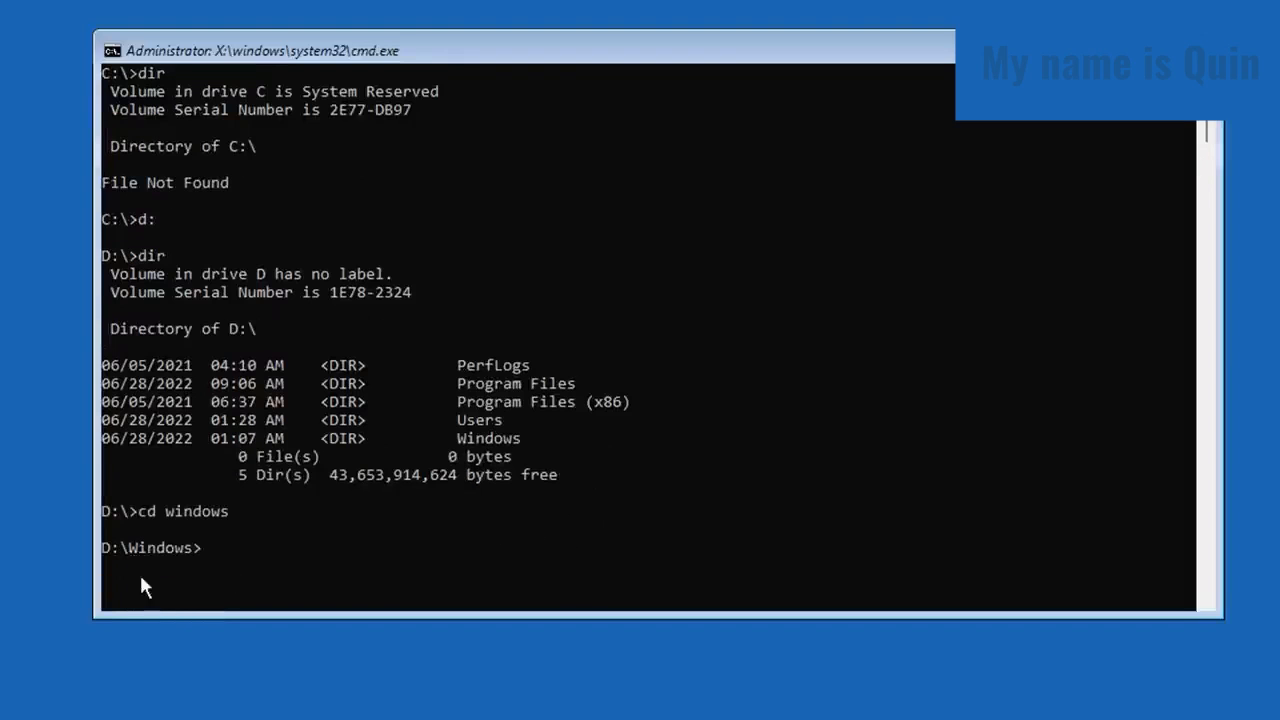
mouse_move(178, 576)
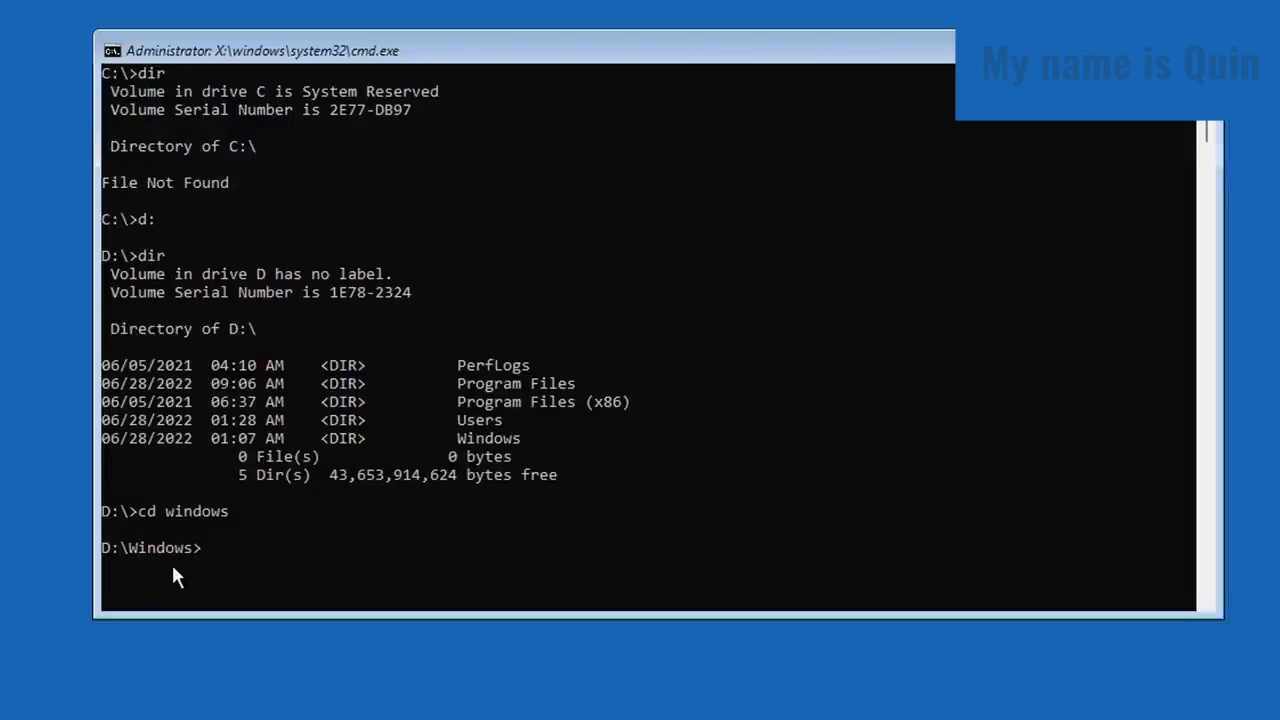
text(cd syst)
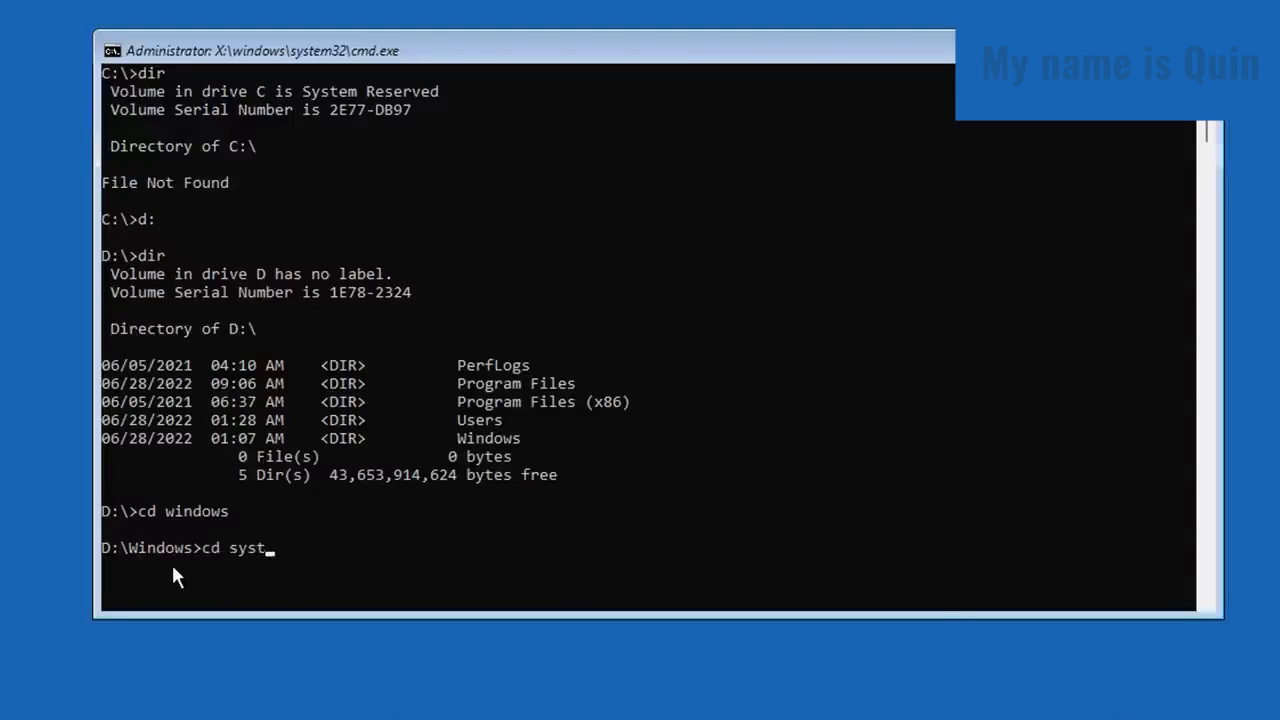
text(em32)
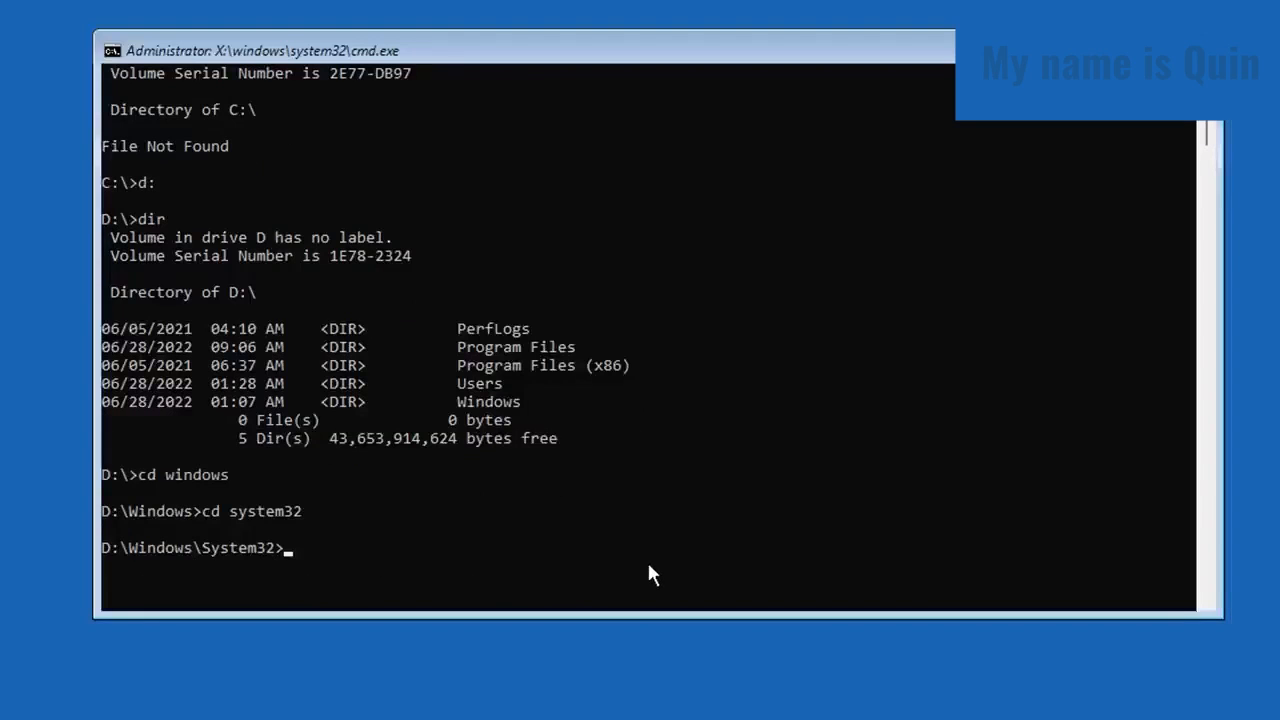
Rename utilman.exe to utilman1.exe with the ren command.
text(ren)
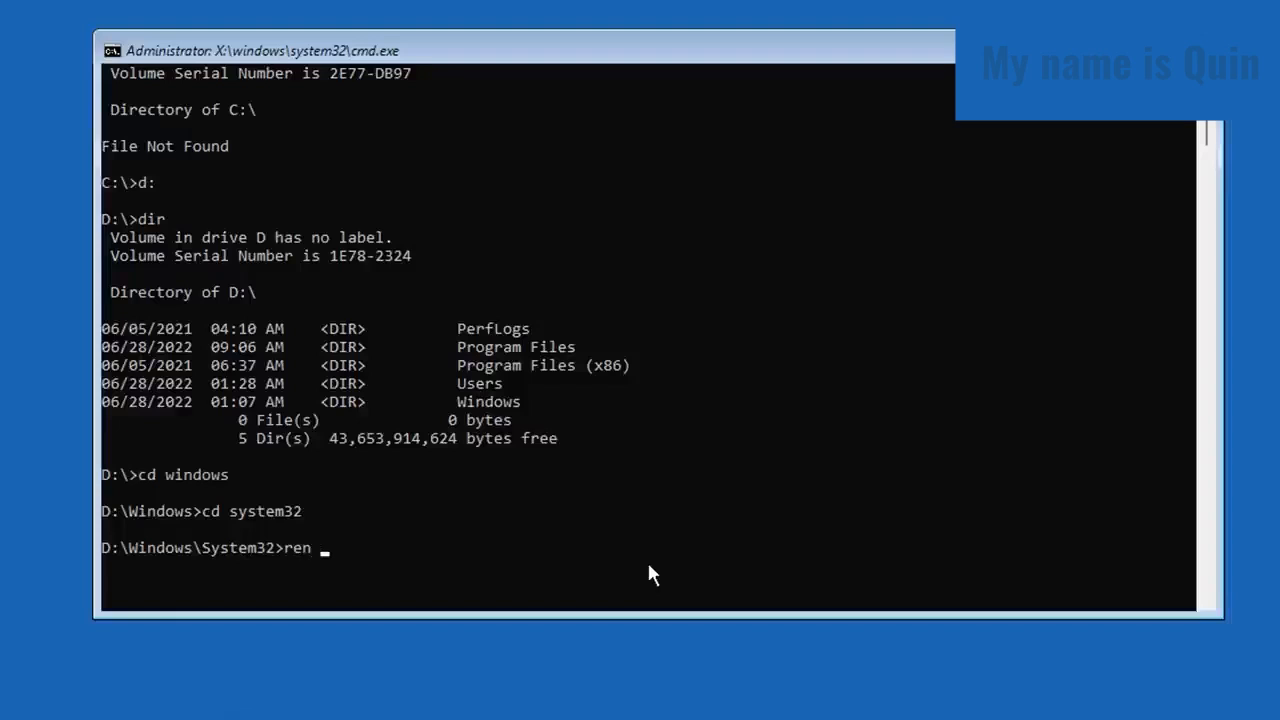
text(utilm)
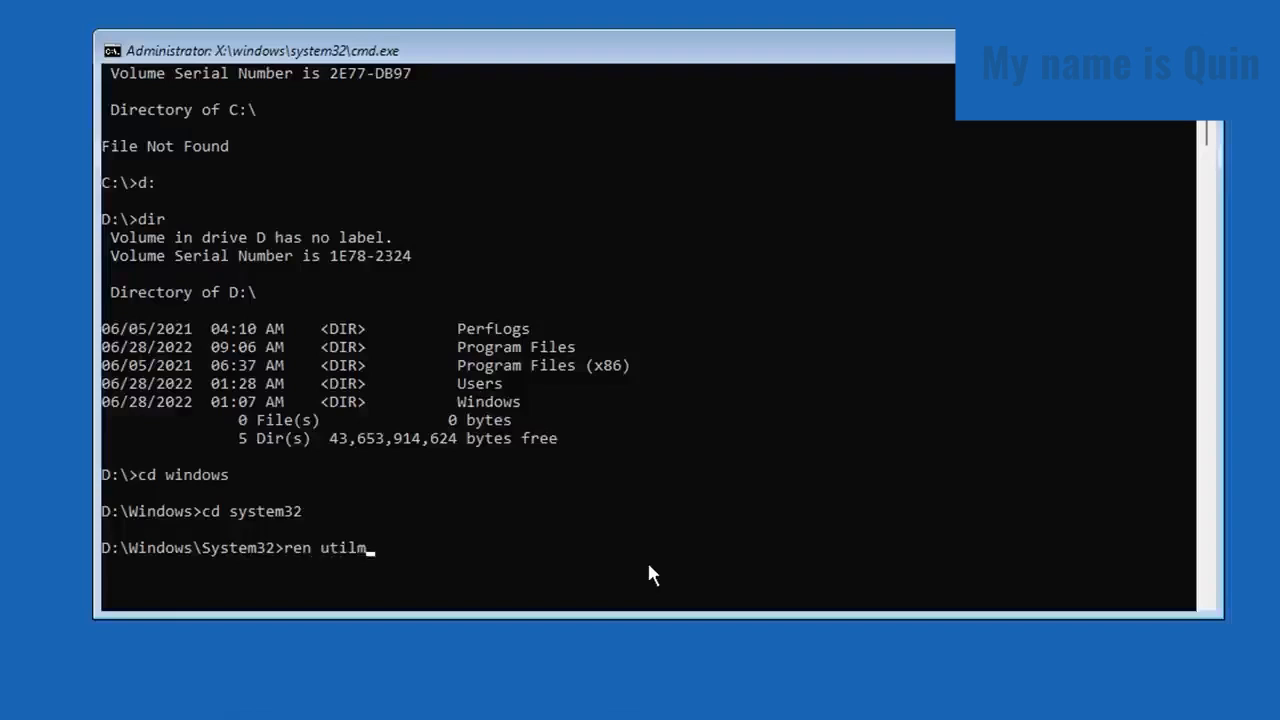
text(an.exe)
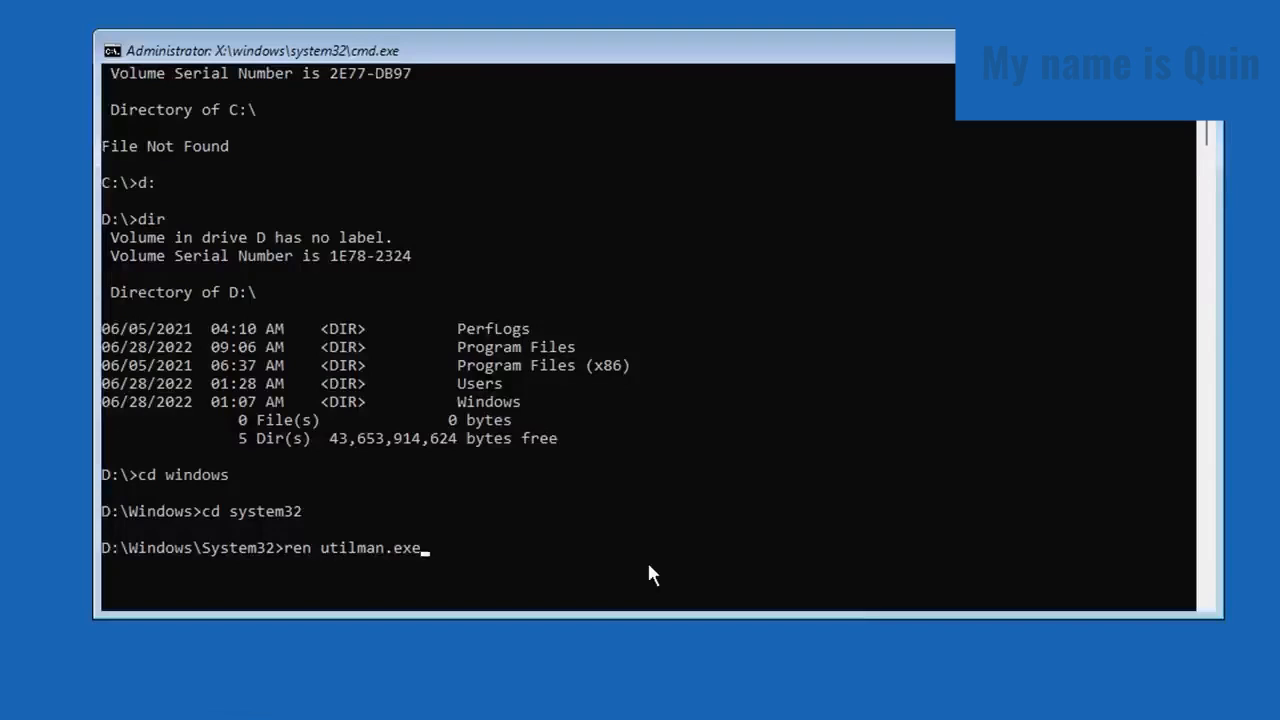
text(utilma)
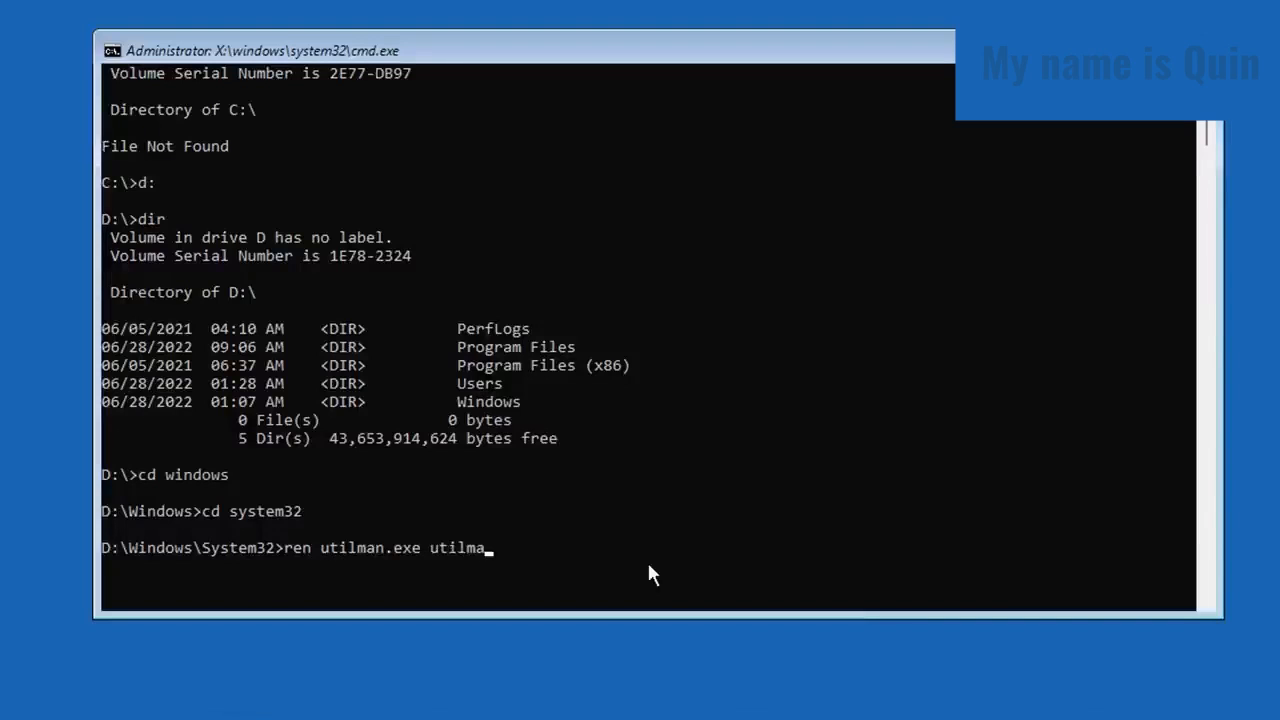
text(n1.exe)
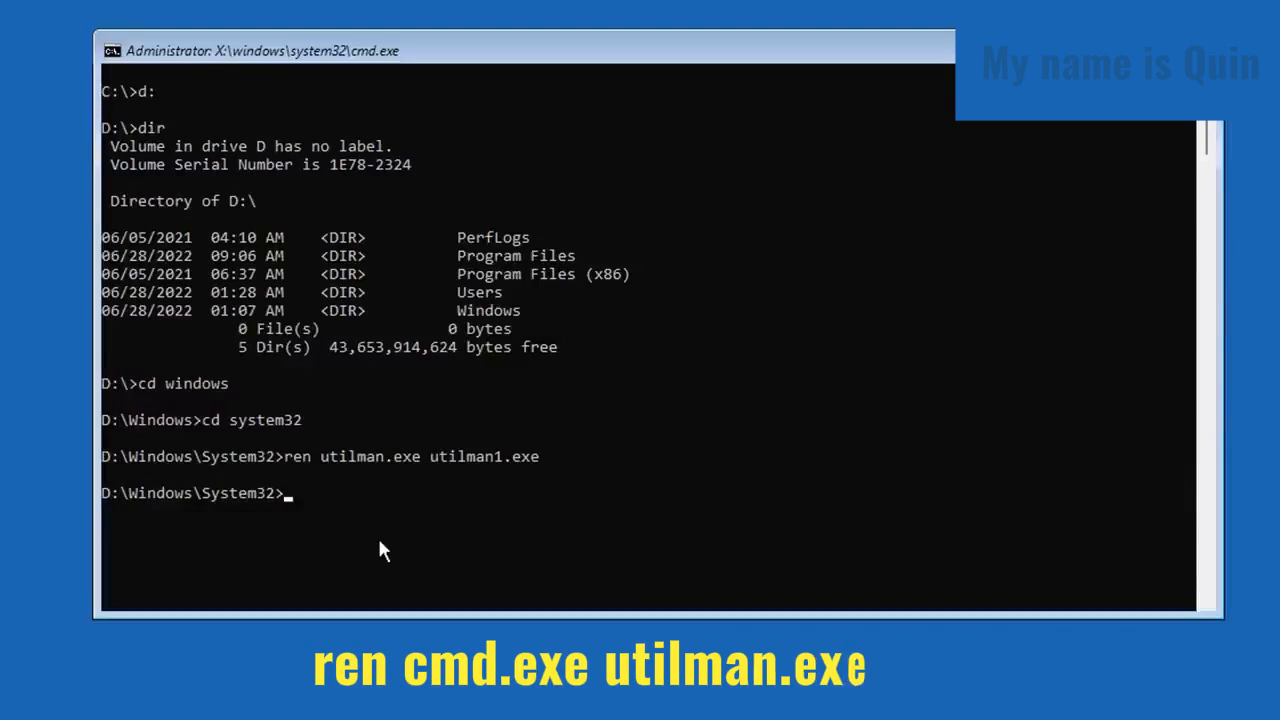
Rename cmd.exe to utilman.exe so the accessibility button launches a command prompt.
text(ren c)
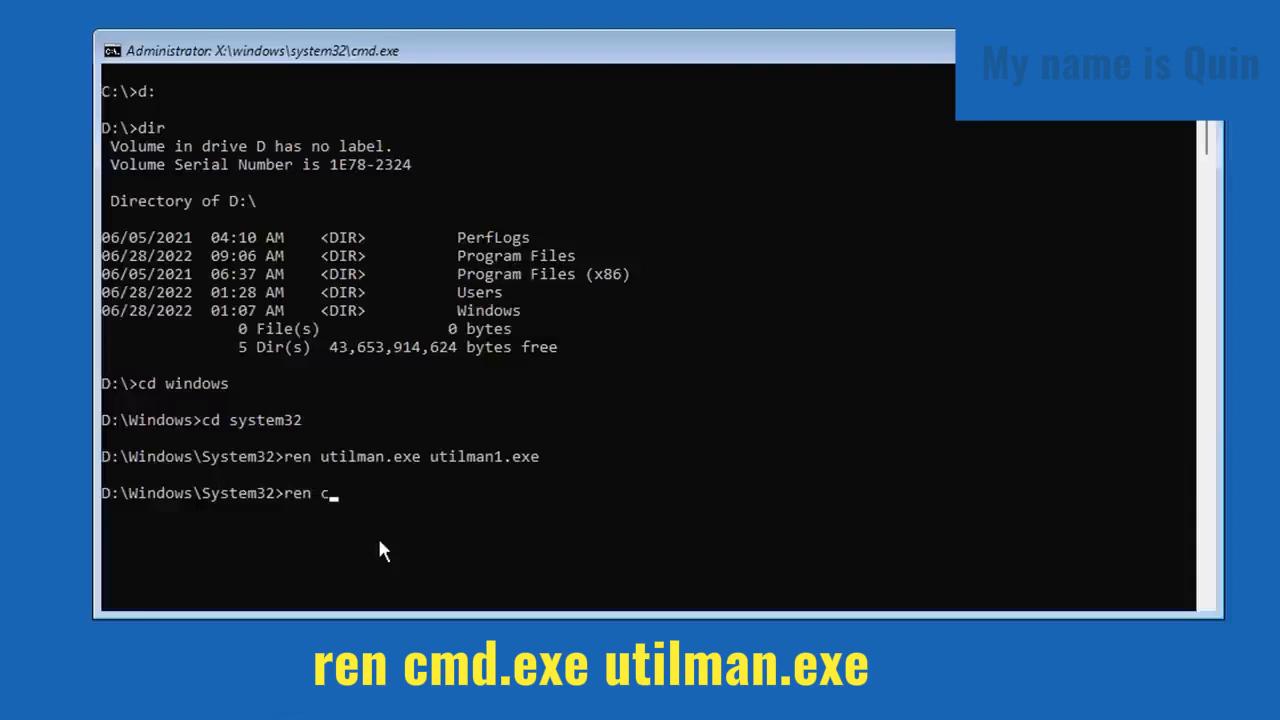
text(md.exe)
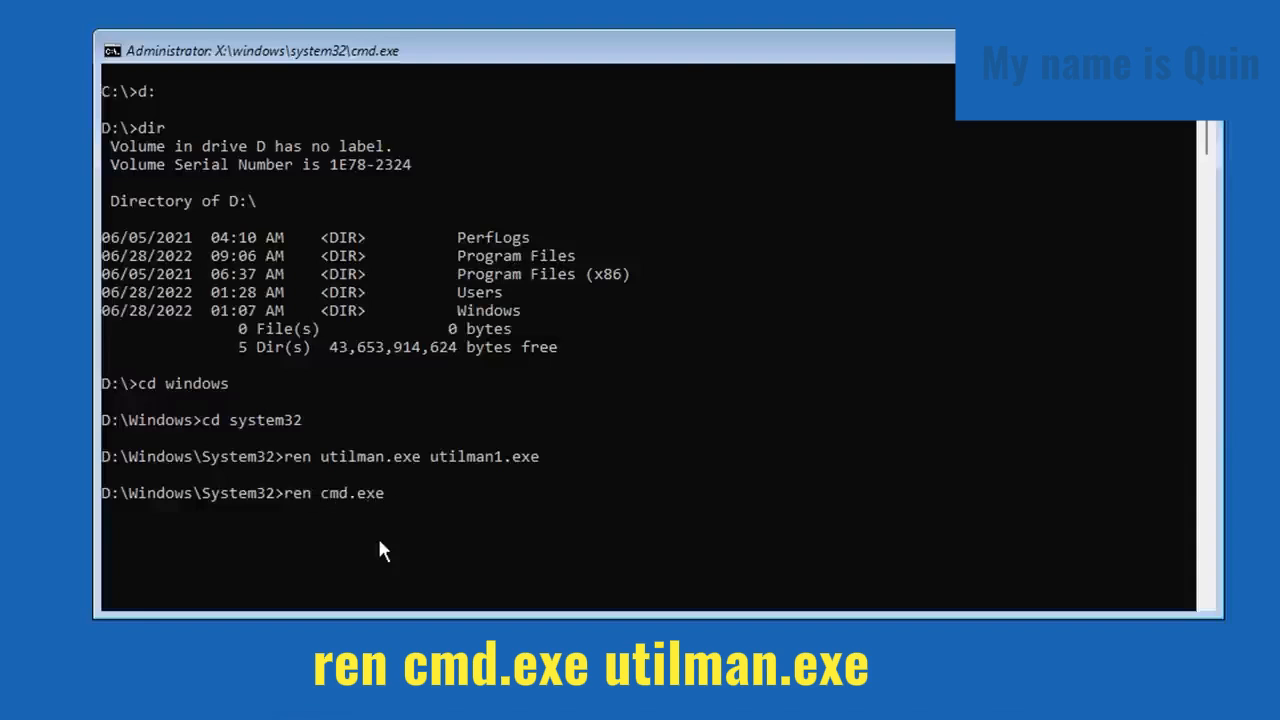
text(utilman)
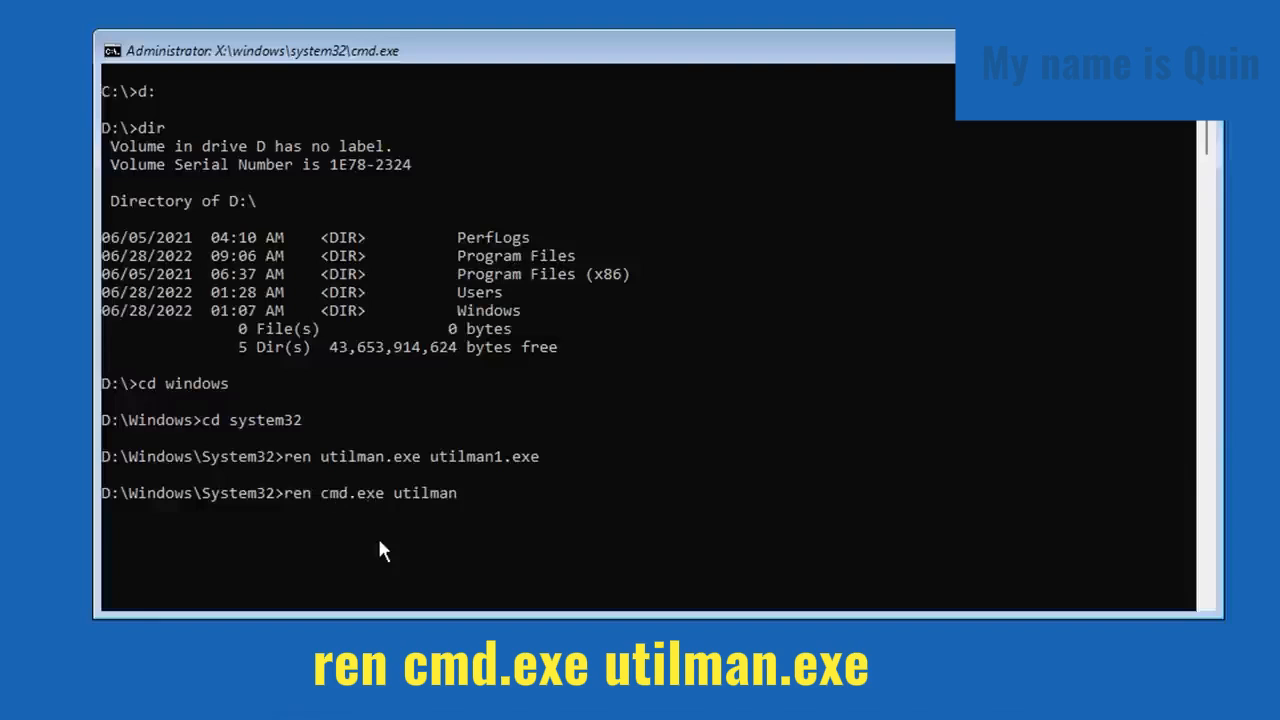
text(.exe)
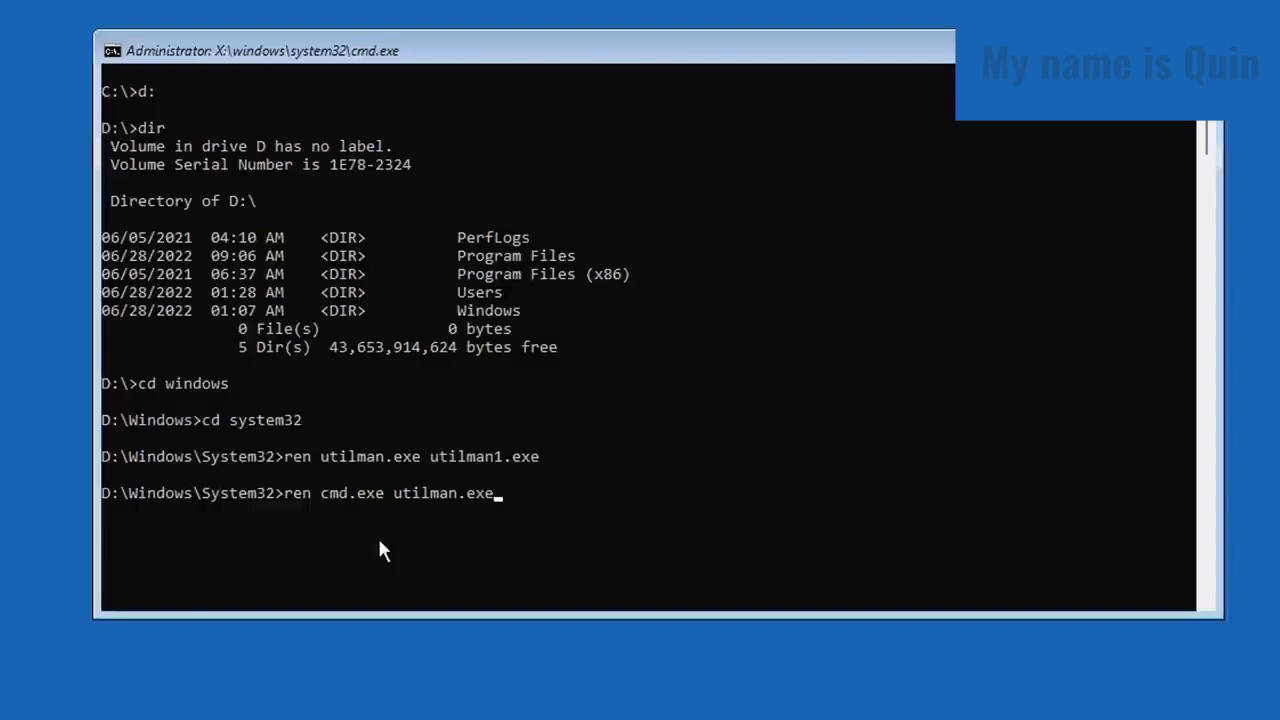
key(enter)
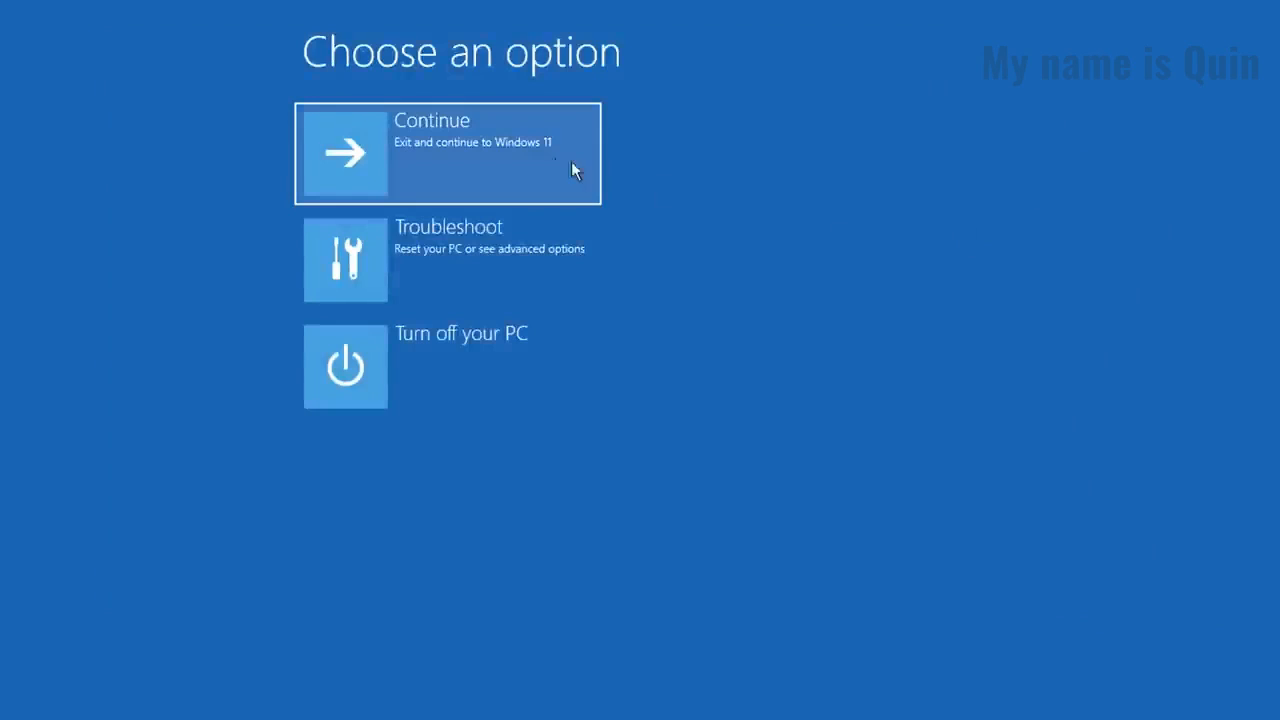
Continue booting into Windows 11 and launch the accessibility shortcut, now a Command Prompt.
click(450, 152)
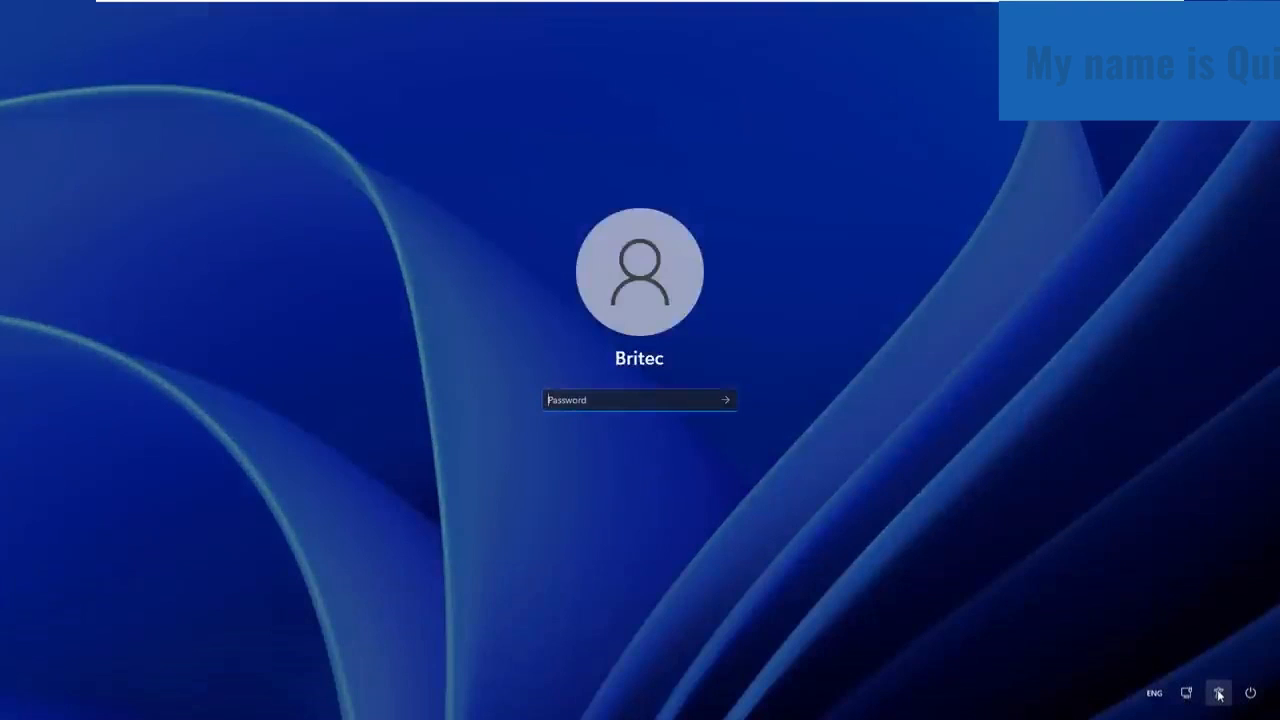
click(1220, 692)
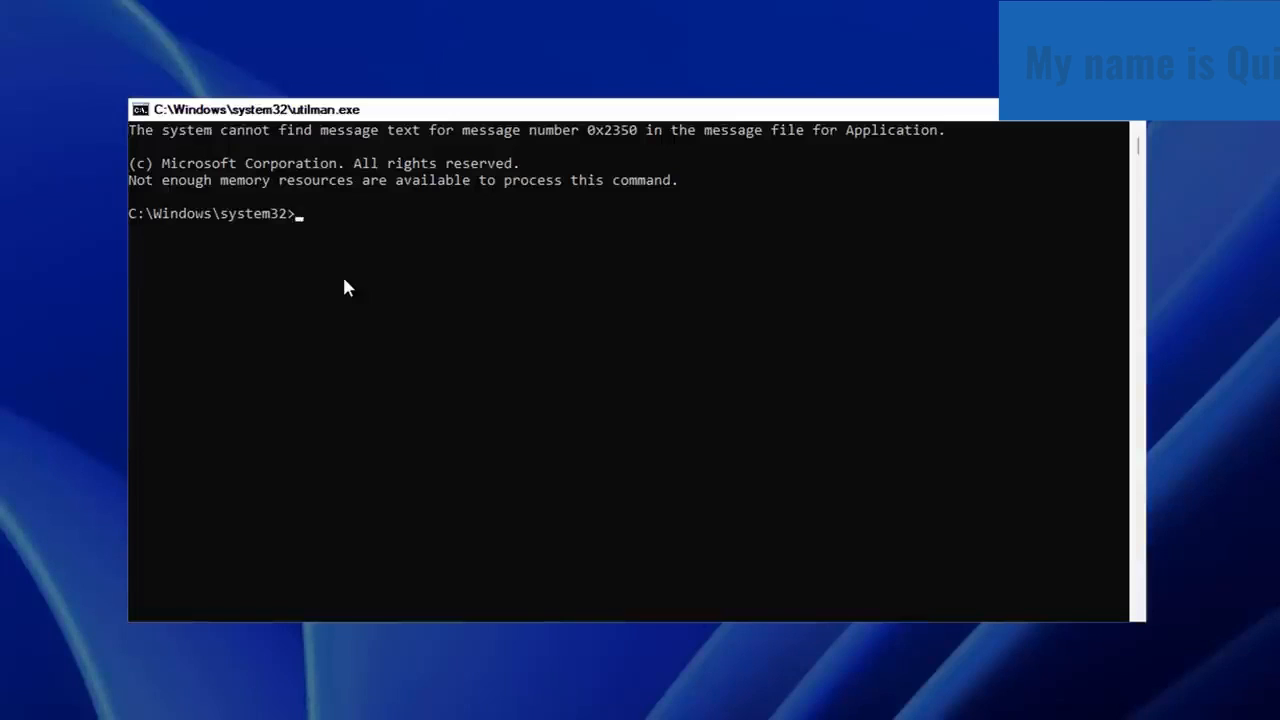
Run 'control userpasswords2' to bring up the User Accounts dialog.
text(control)
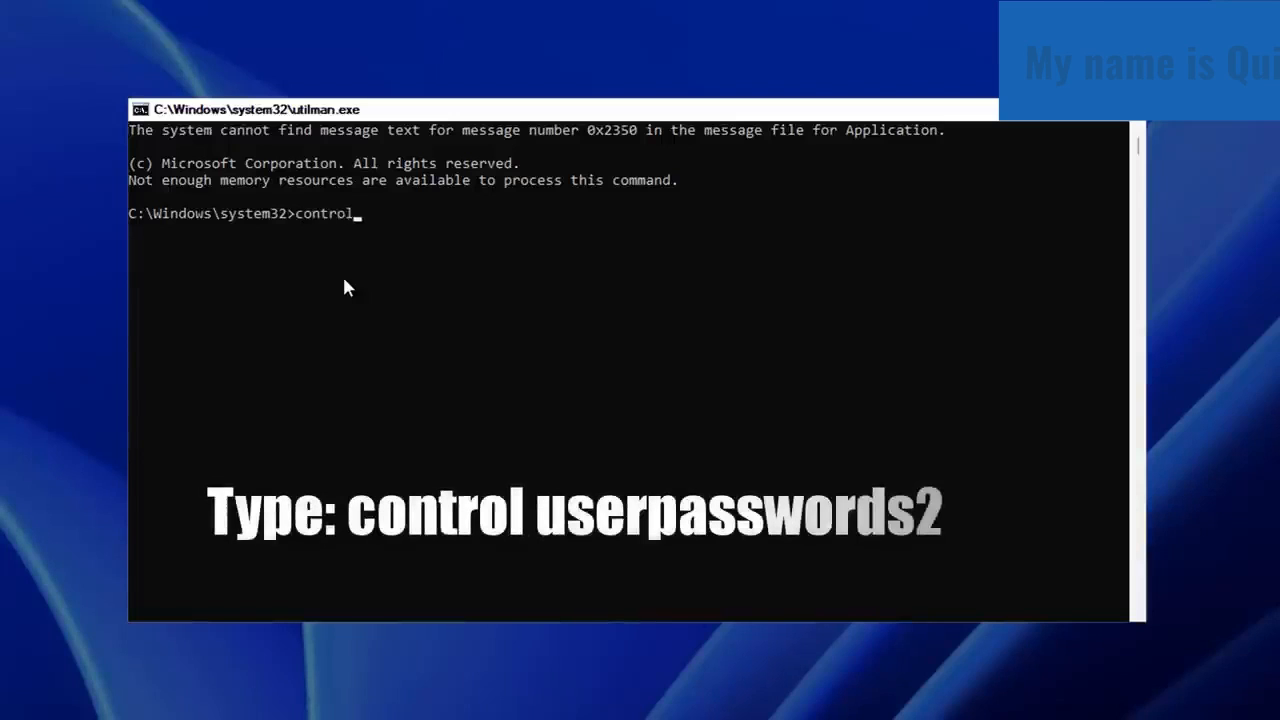
text(u)
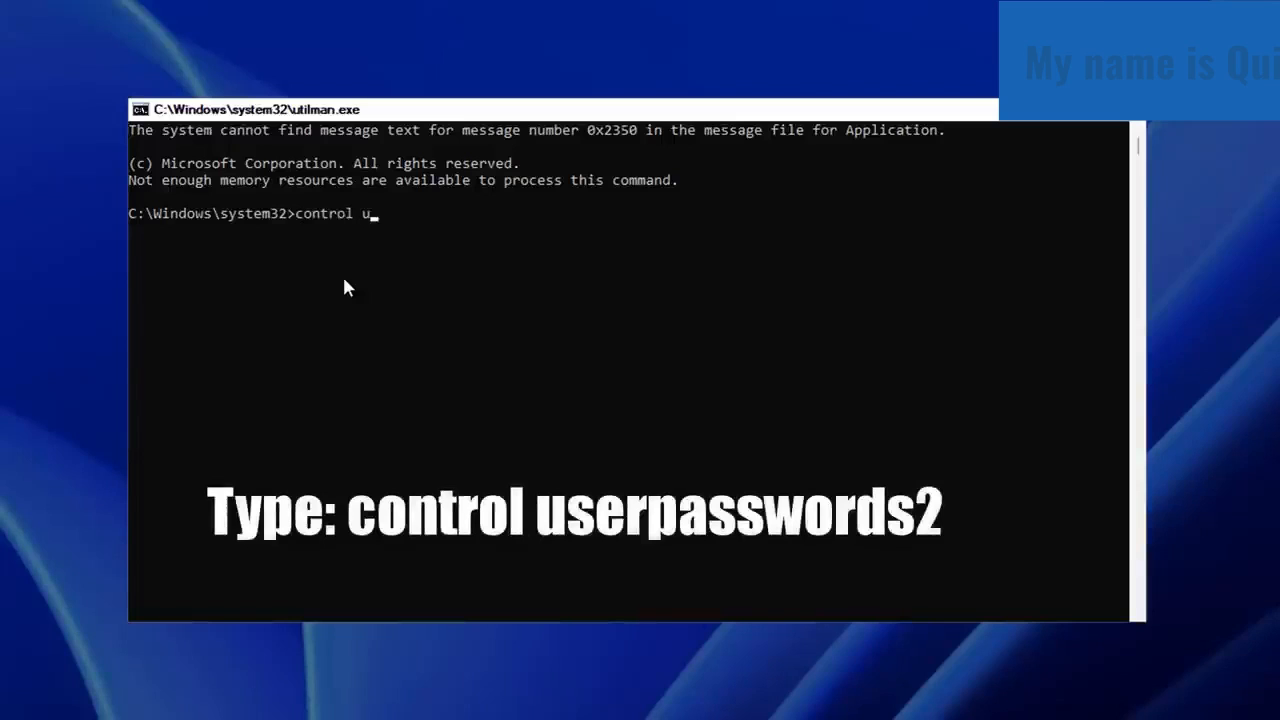
text(ser)
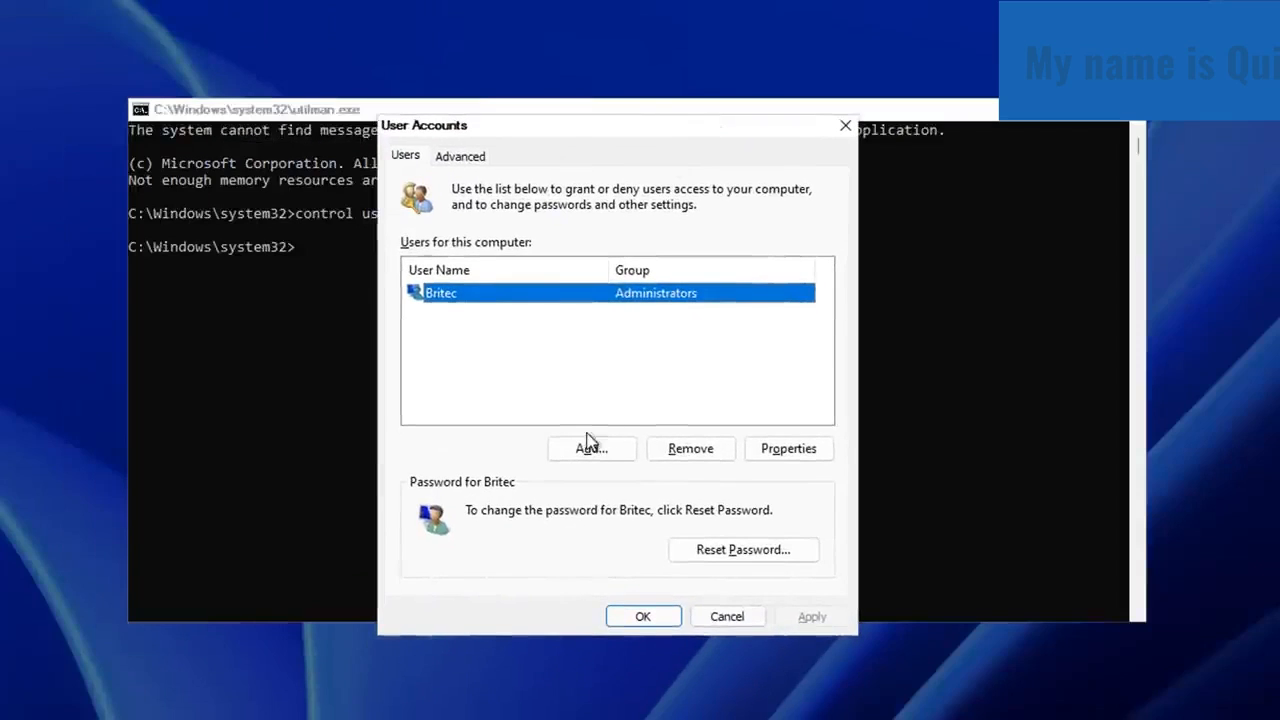
mouse_move(580, 346)
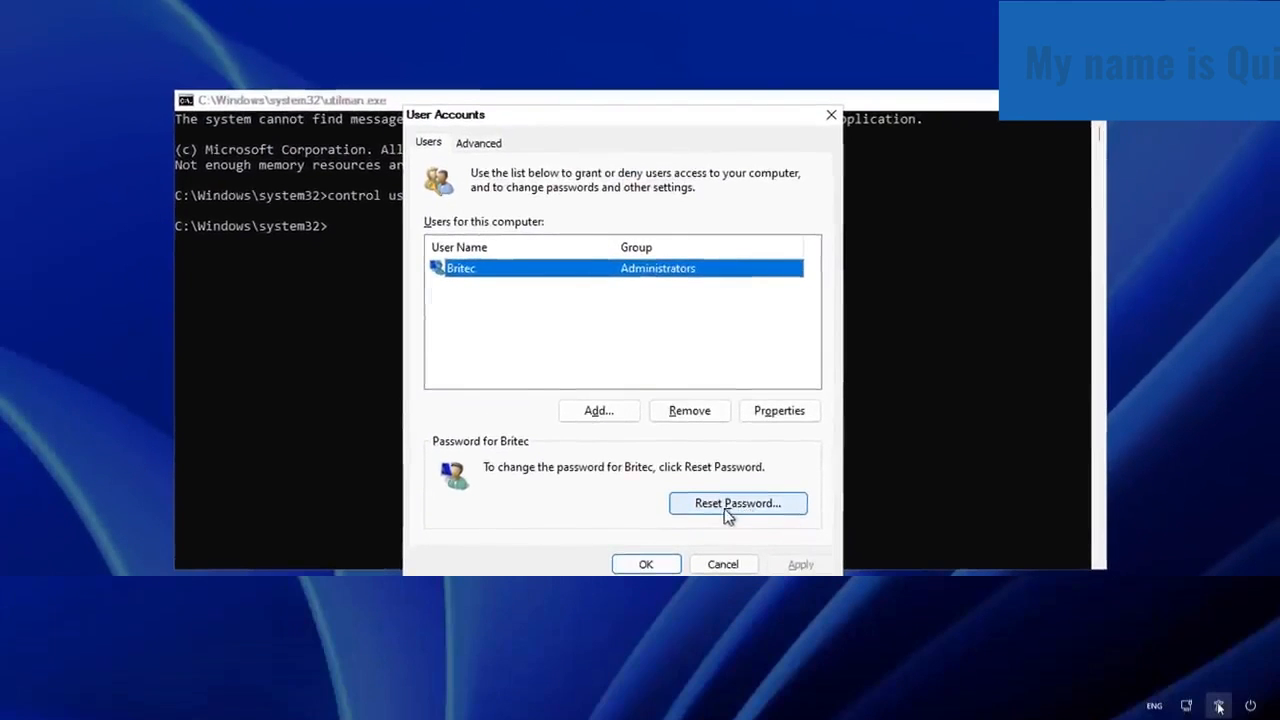
mouse_move(742, 518)
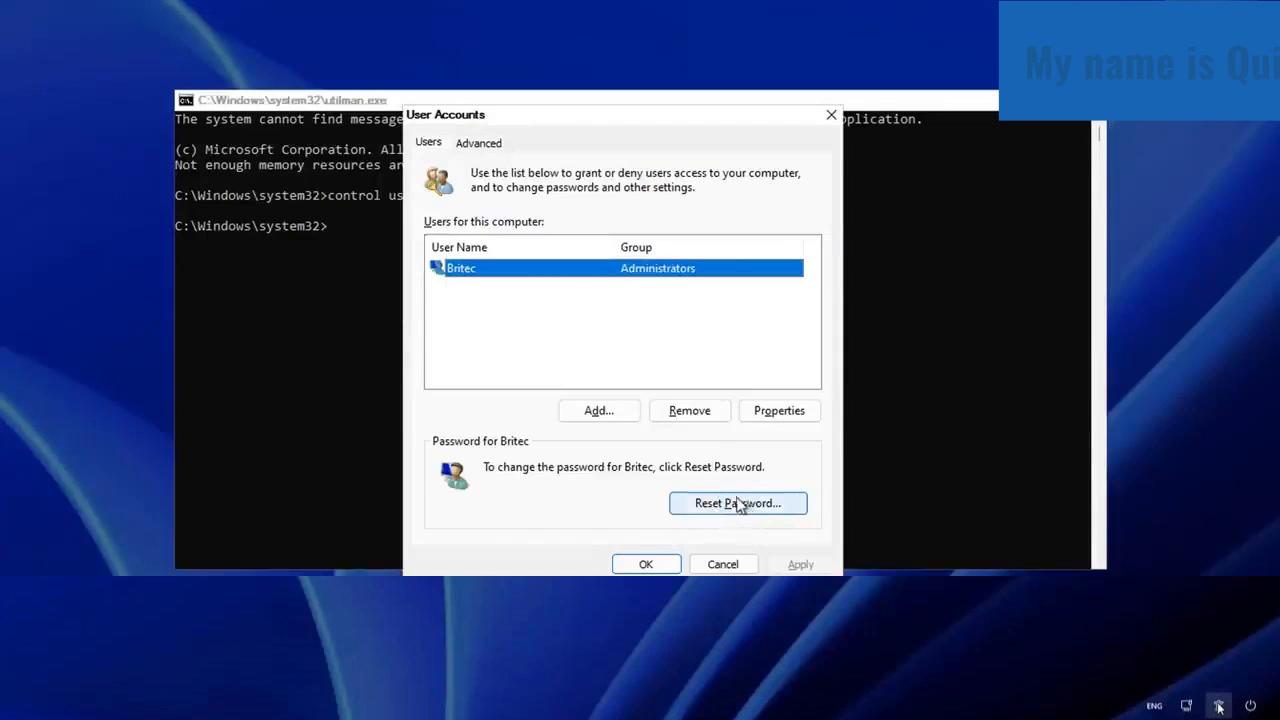
Reset Britec's password to blank and confirm, closing User Accounts.
click(738, 504)
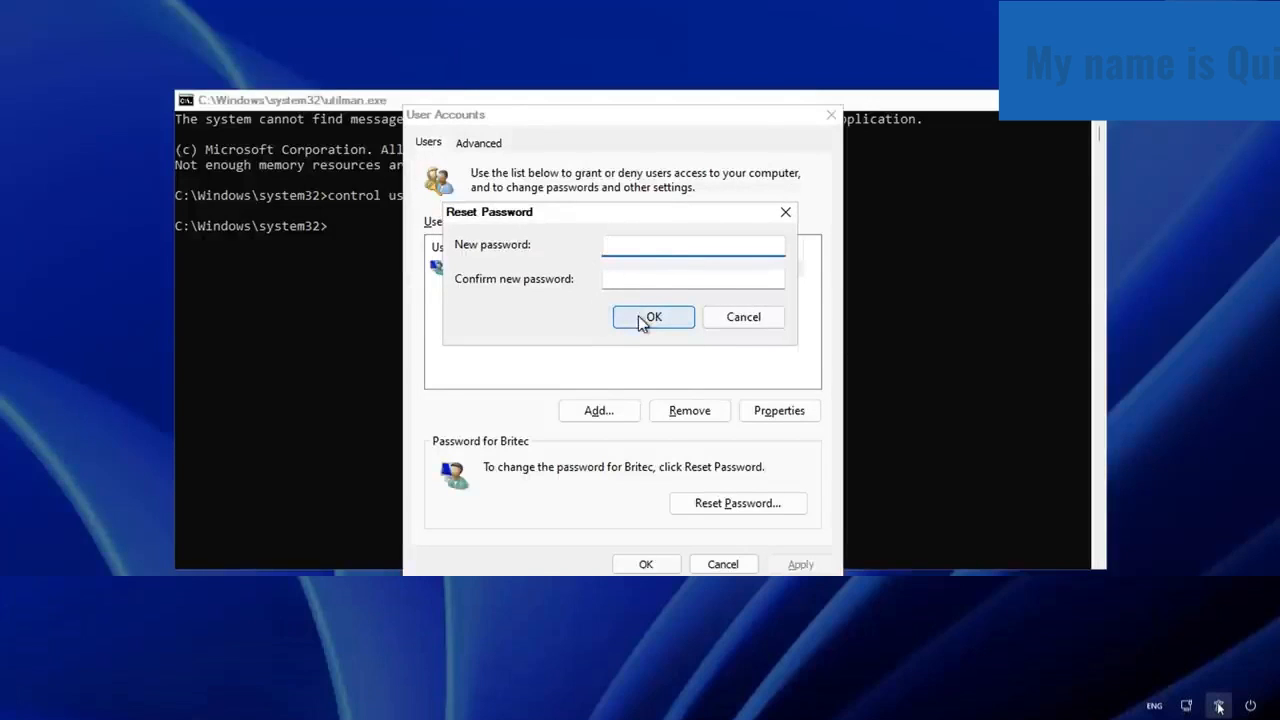
click(652, 316)
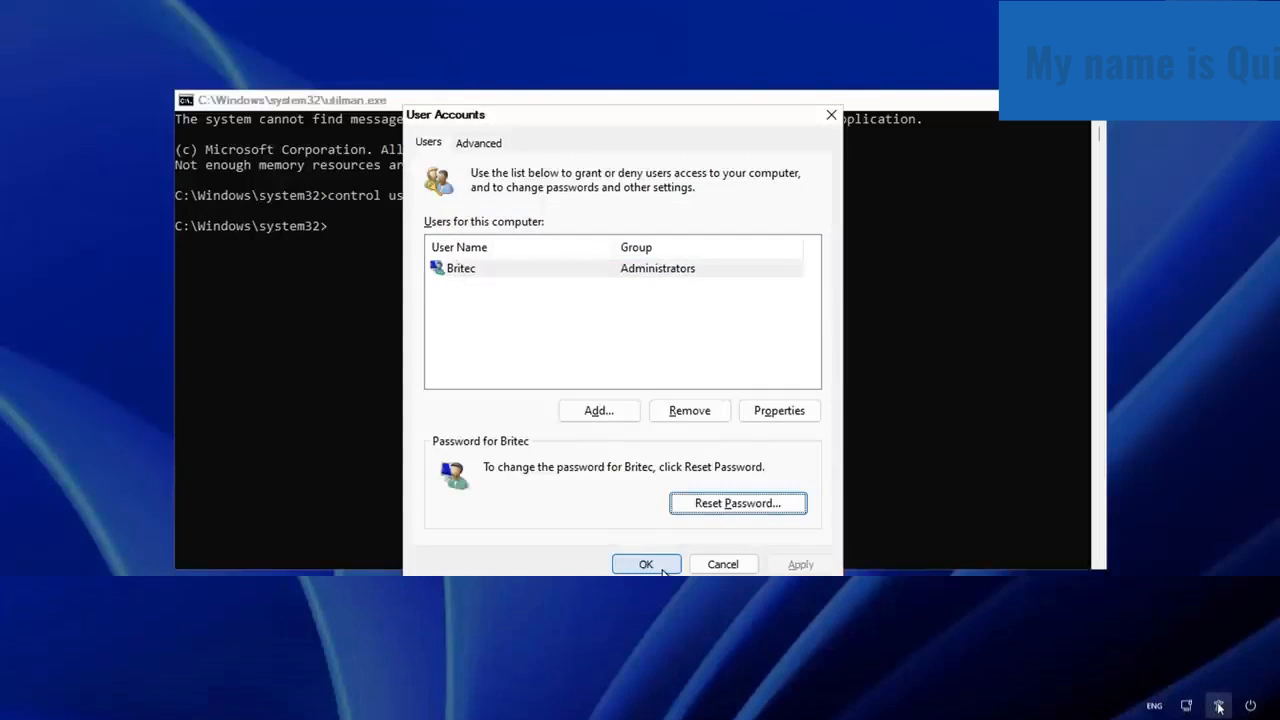
click(646, 564)
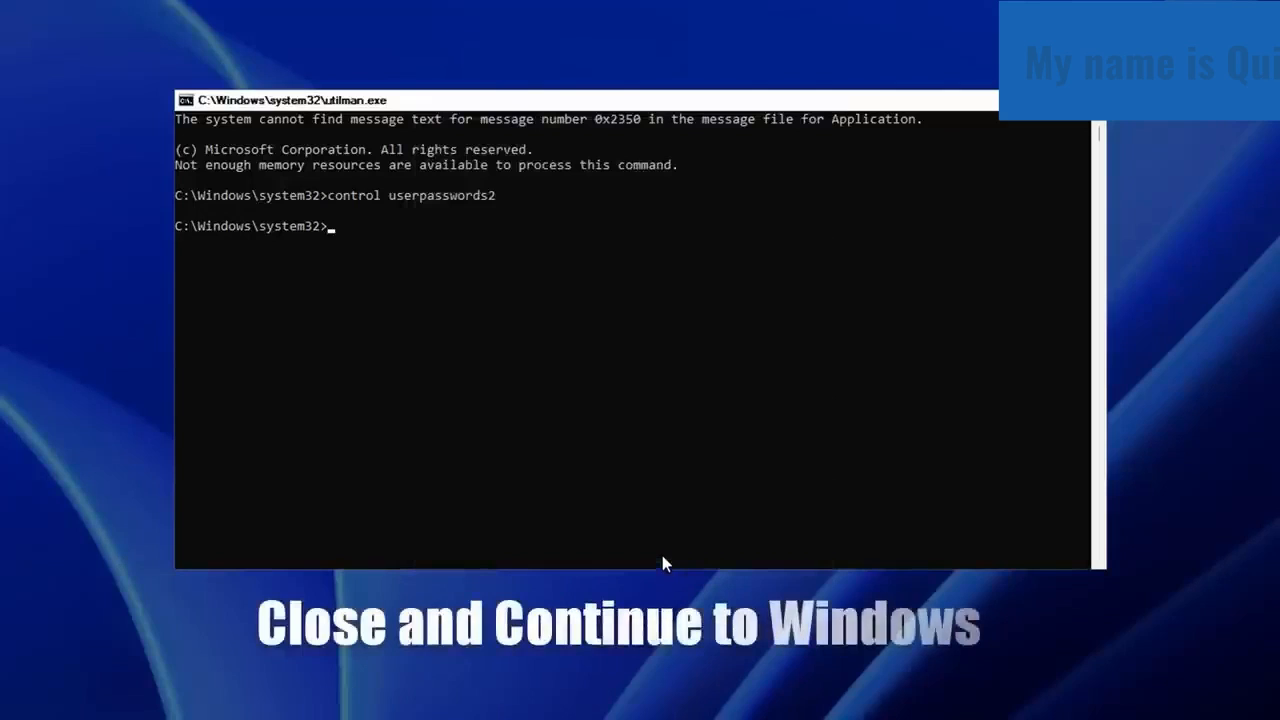